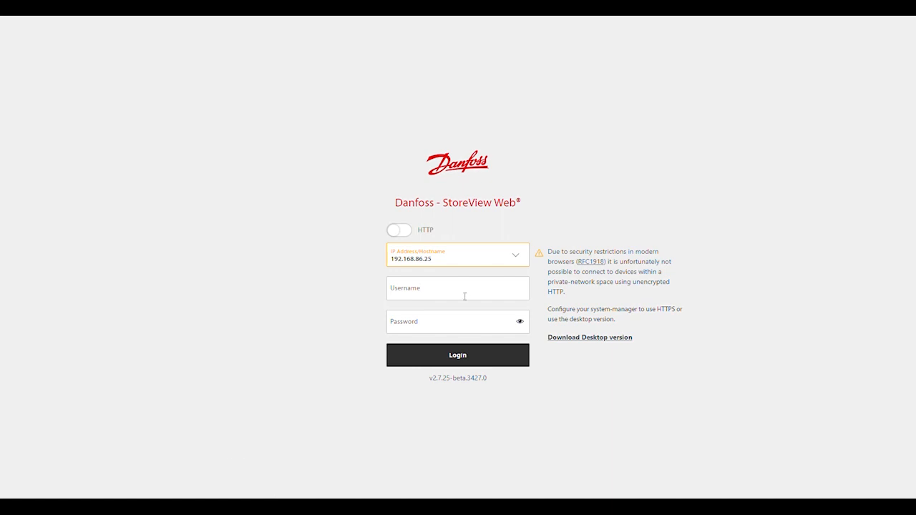
pyautogui.moveTo(733, 415)
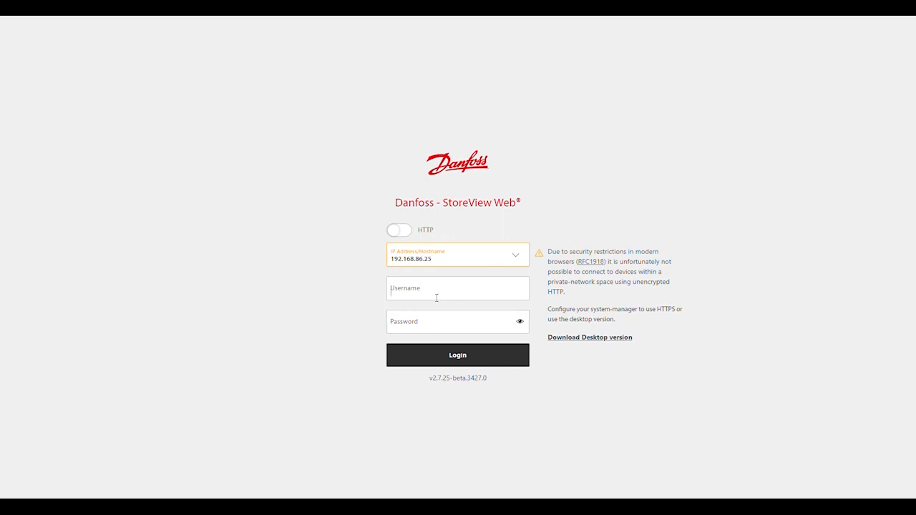
# Enter the username CB in the login form
pyautogui.click(458, 288)
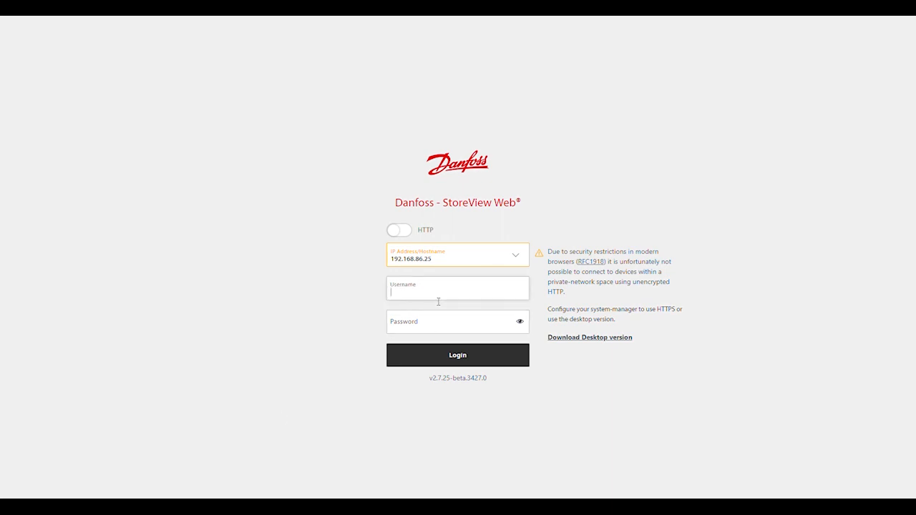
pyautogui.write('CB')
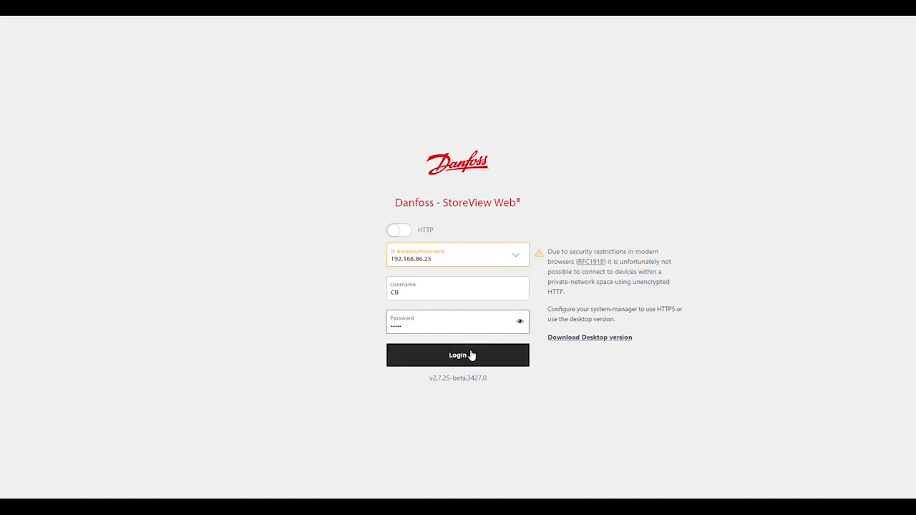
# Sign in to the controller and go to the Configuration area via the main menu
pyautogui.click(457, 355)
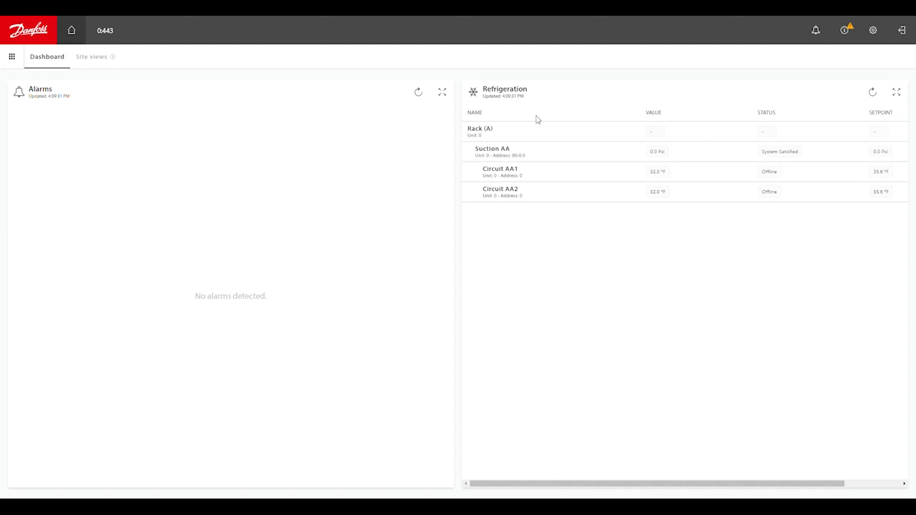
pyautogui.moveTo(361, 78)
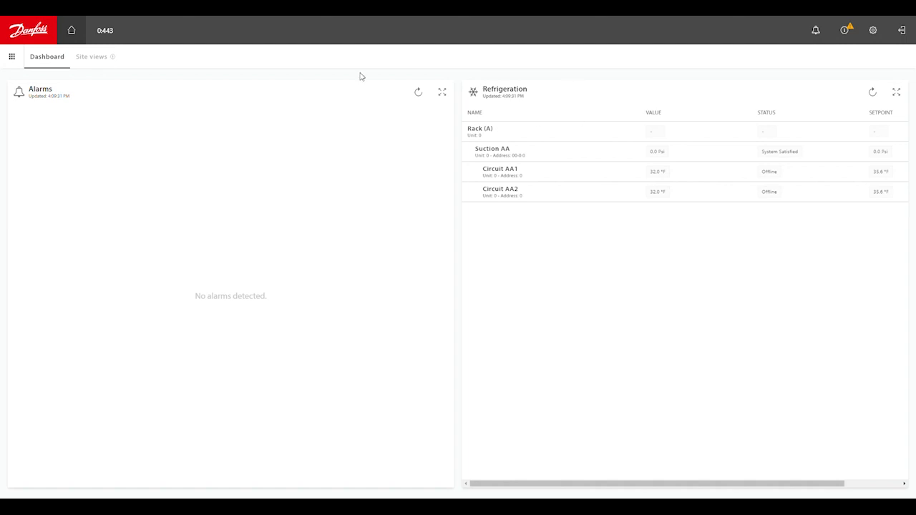
pyautogui.moveTo(11, 57)
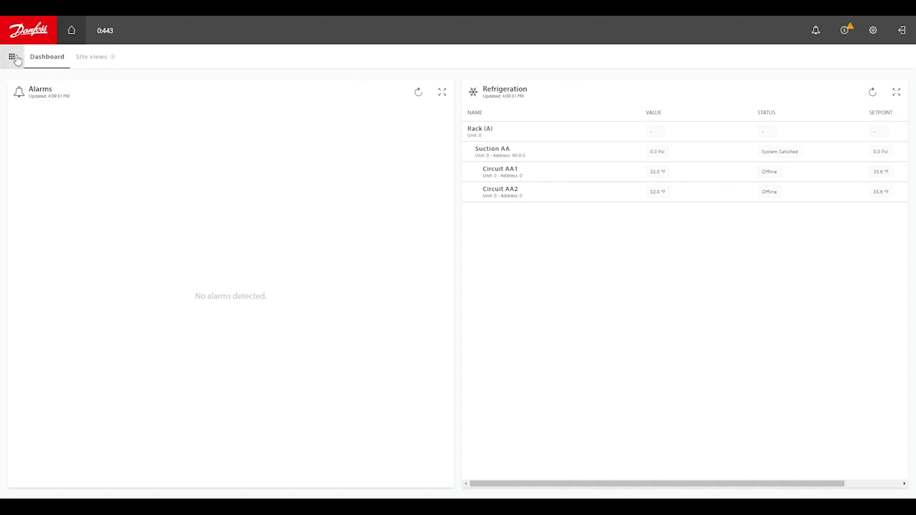
pyautogui.click(12, 57)
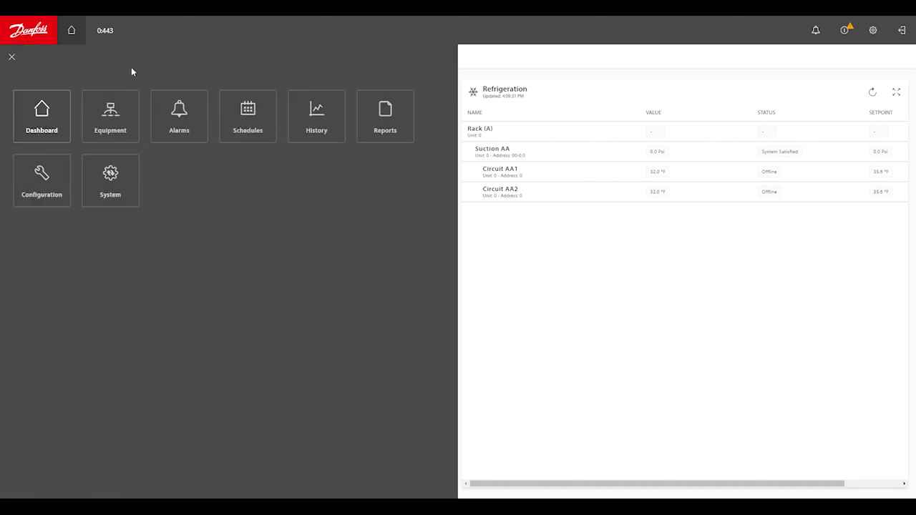
pyautogui.moveTo(66, 157)
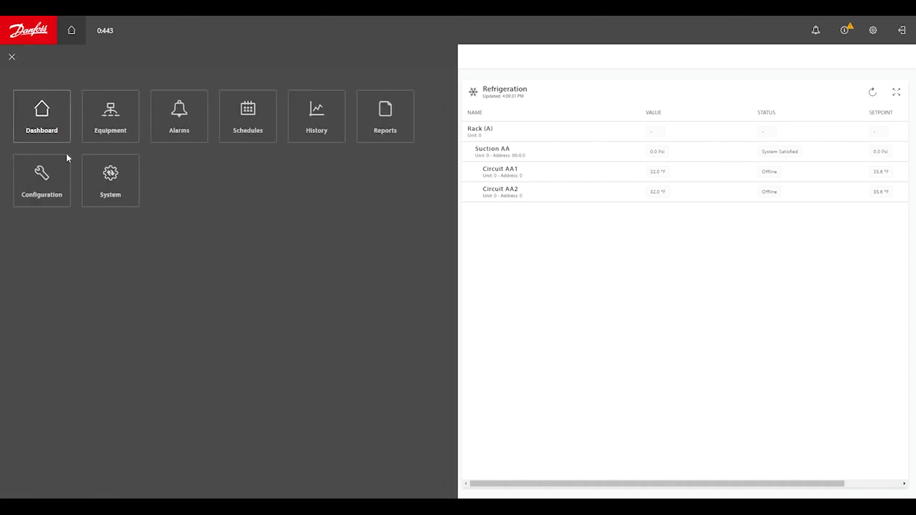
pyautogui.click(40, 181)
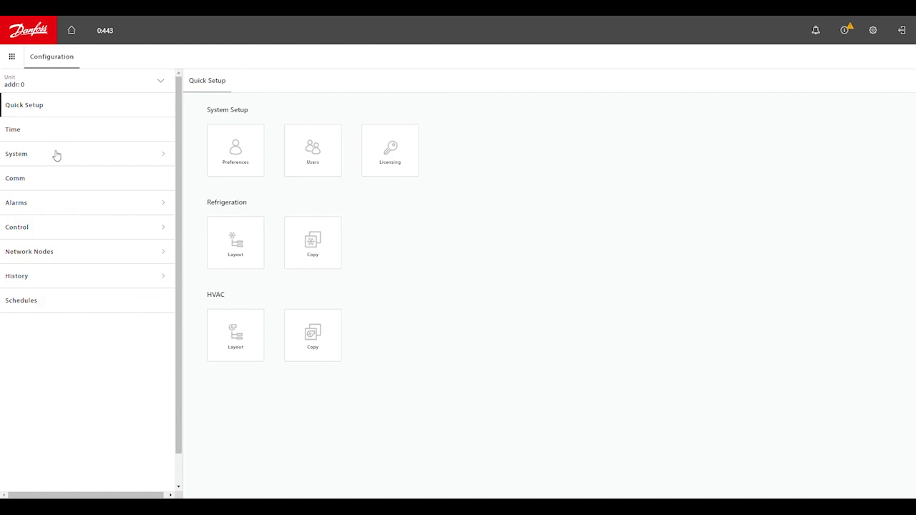
# Expand System in the left panel and show the Users page
pyautogui.click(16, 155)
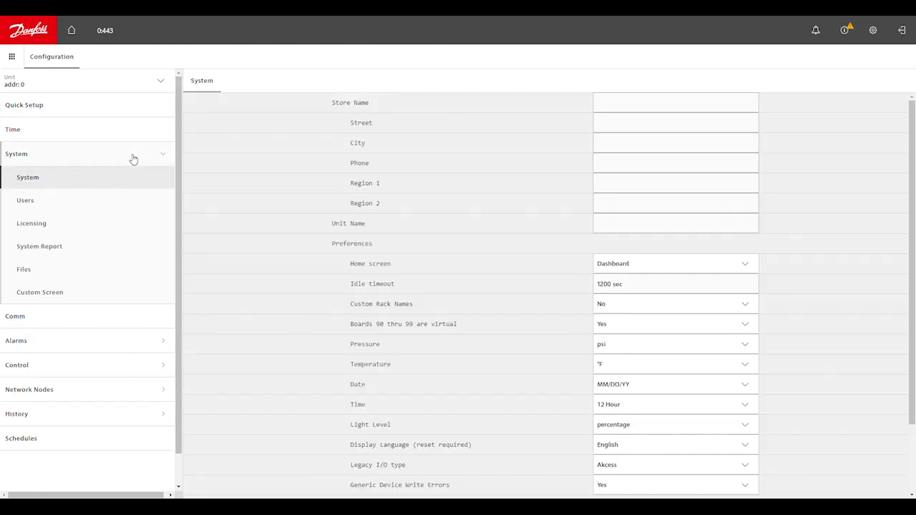
pyautogui.click(26, 201)
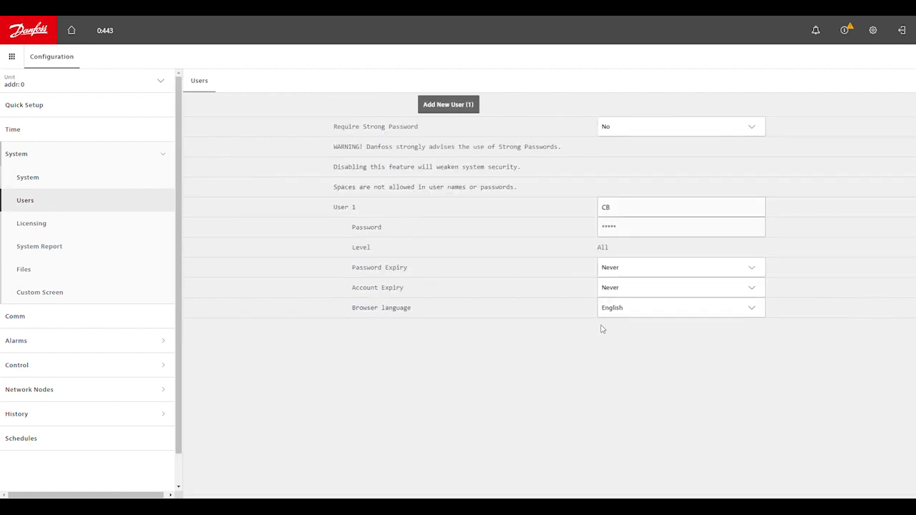
pyautogui.moveTo(621, 242)
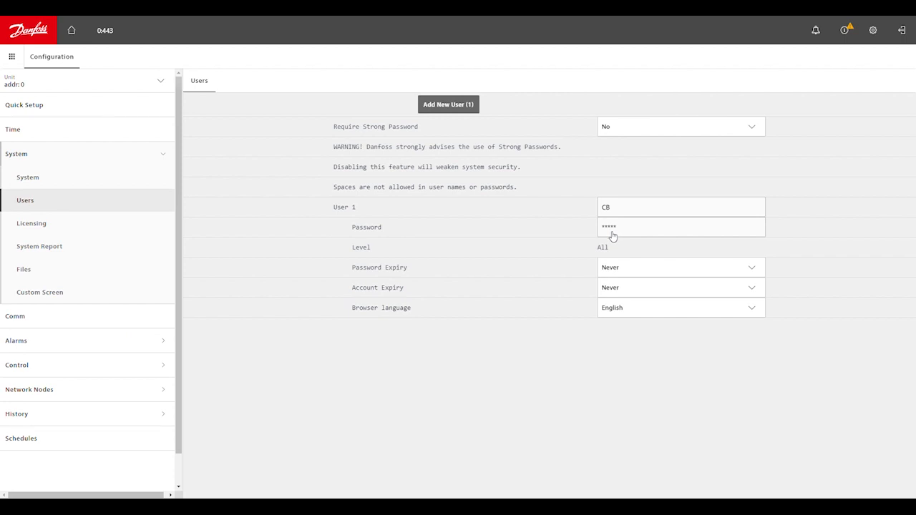
pyautogui.moveTo(595, 240)
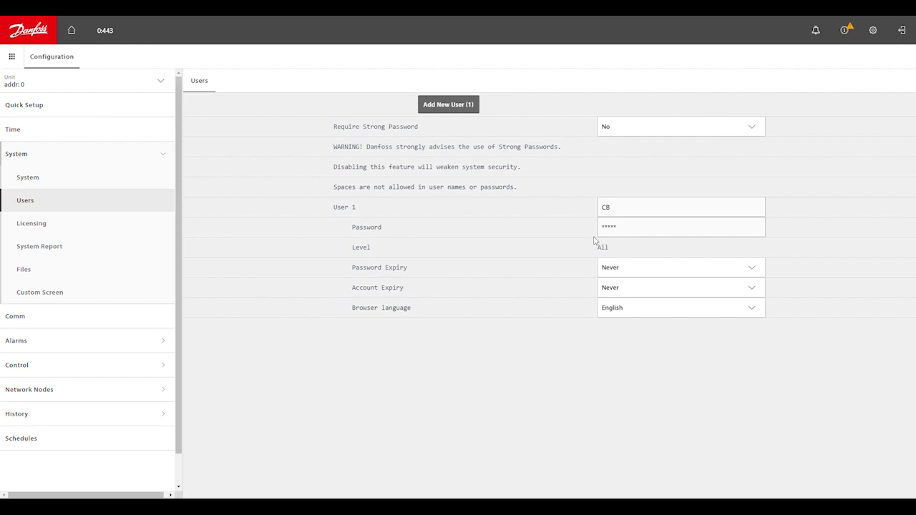
pyautogui.moveTo(684, 360)
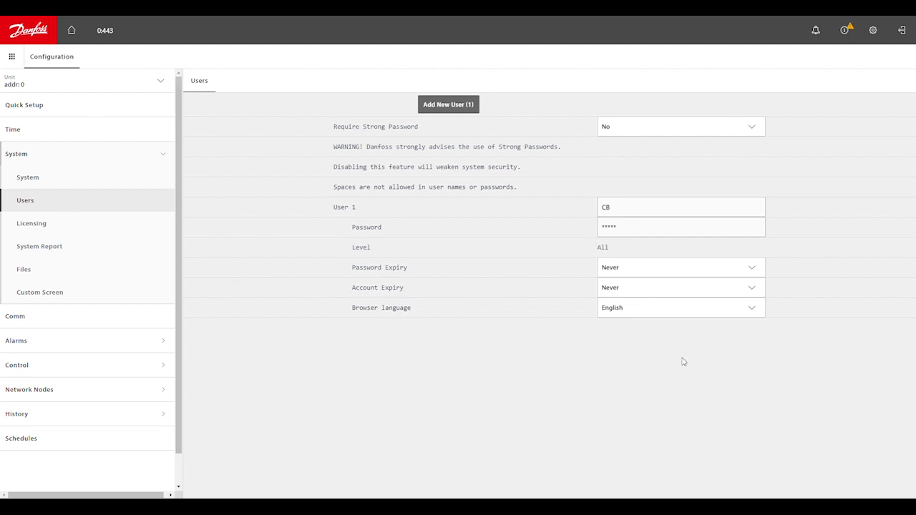
pyautogui.moveTo(690, 371)
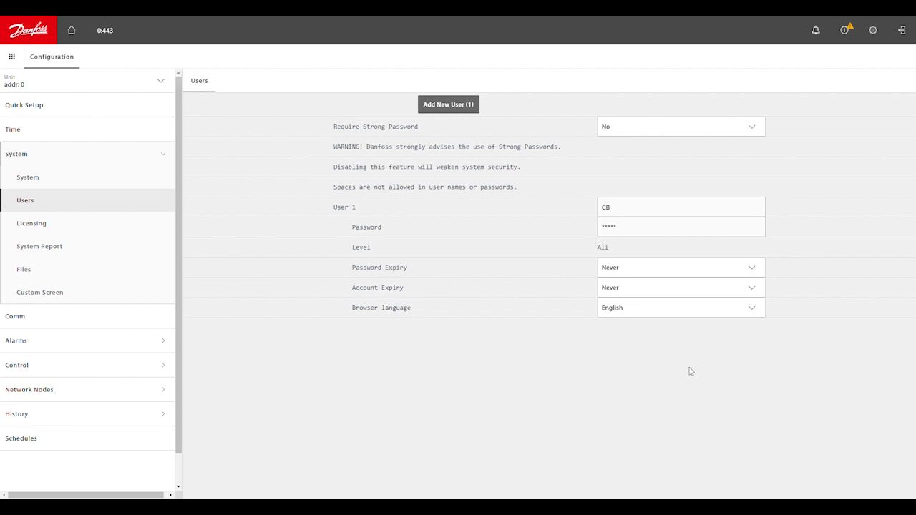
pyautogui.moveTo(509, 146)
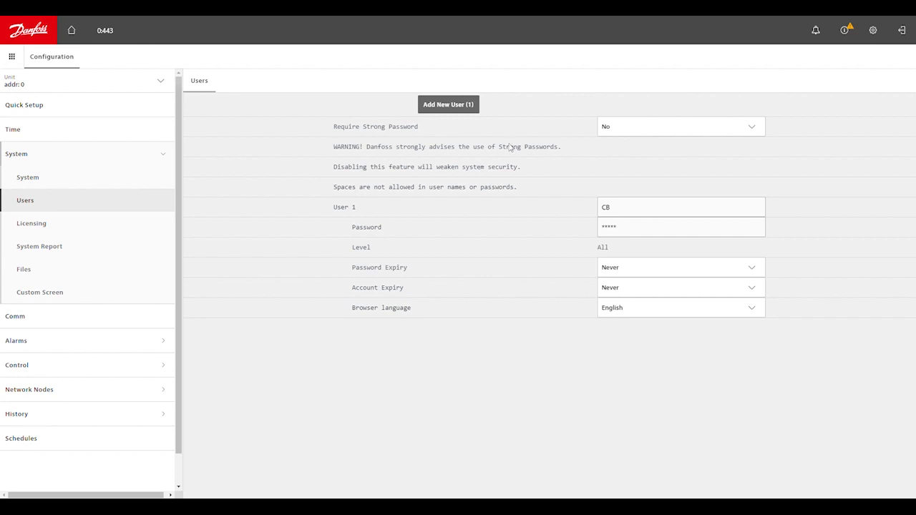
pyautogui.moveTo(446, 180)
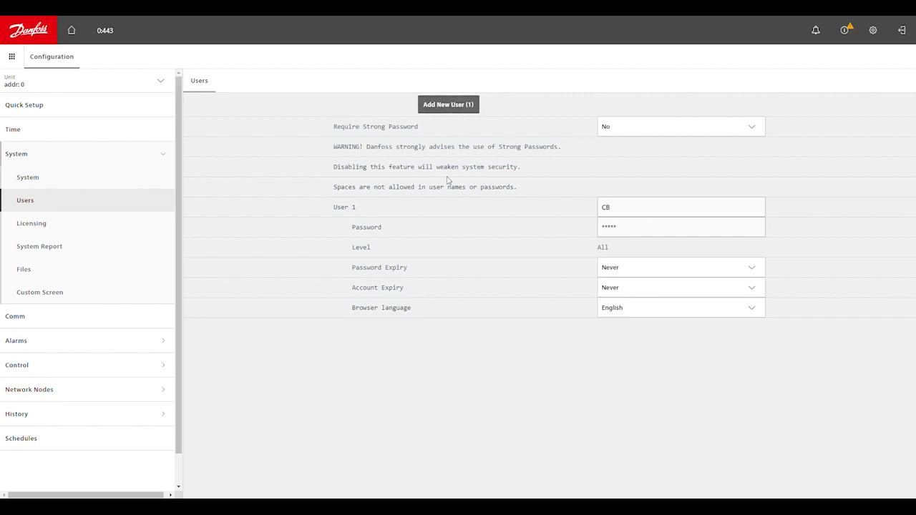
pyautogui.moveTo(475, 107)
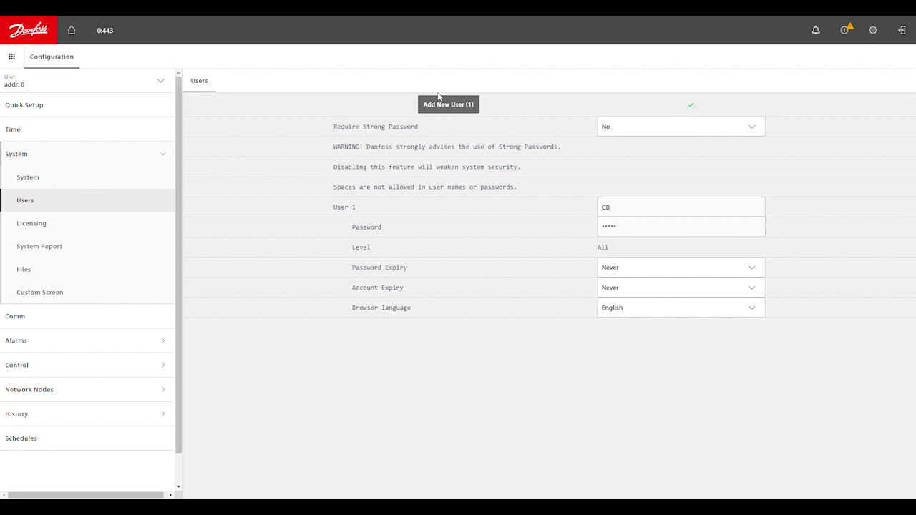
# Add a new user, rename User 2 to 'Test1' and confirm saving the name
pyautogui.click(448, 105)
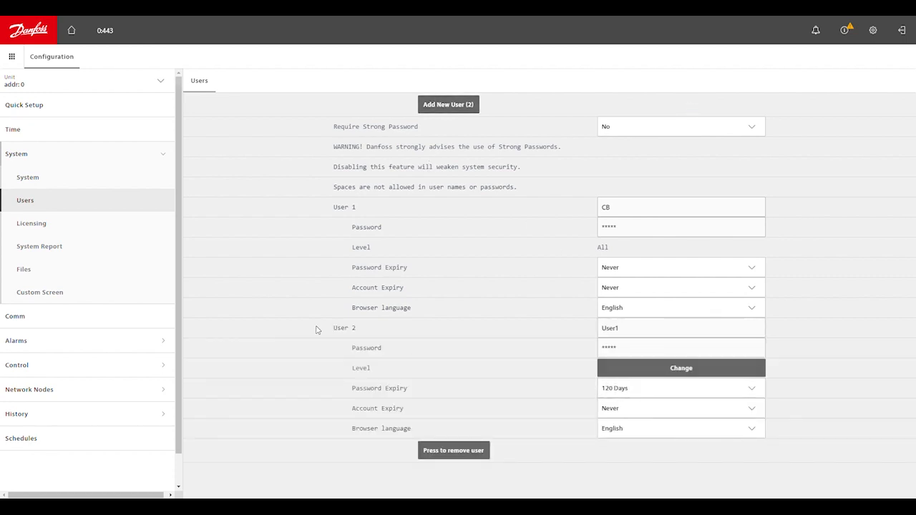
pyautogui.moveTo(629, 345)
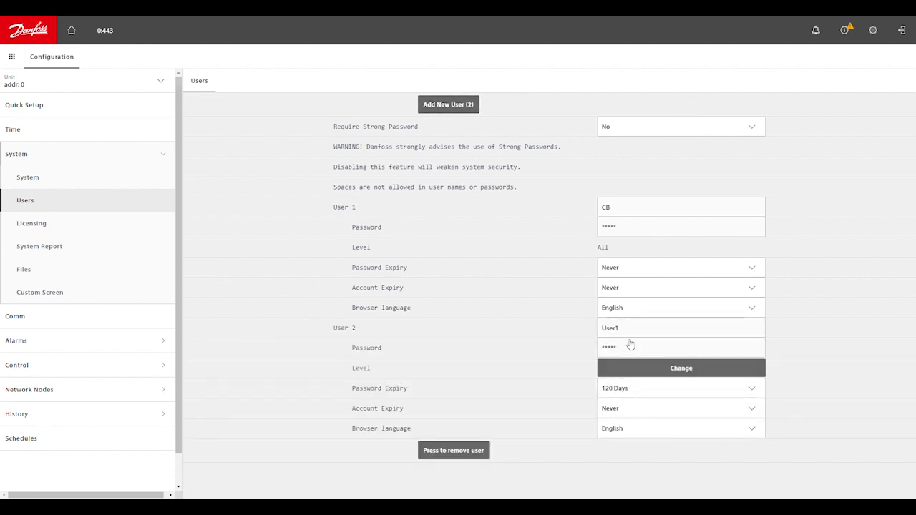
pyautogui.doubleClick(609, 327)
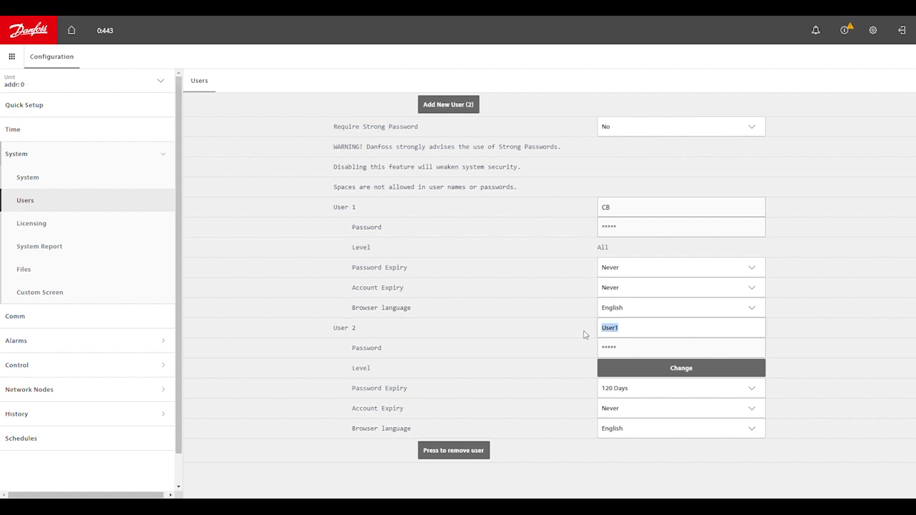
pyautogui.press('Backspace')
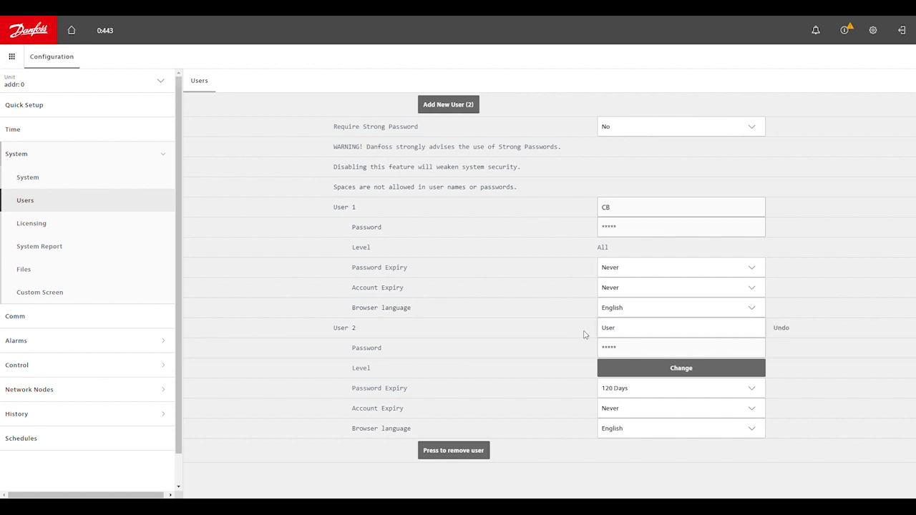
pyautogui.write('Te')
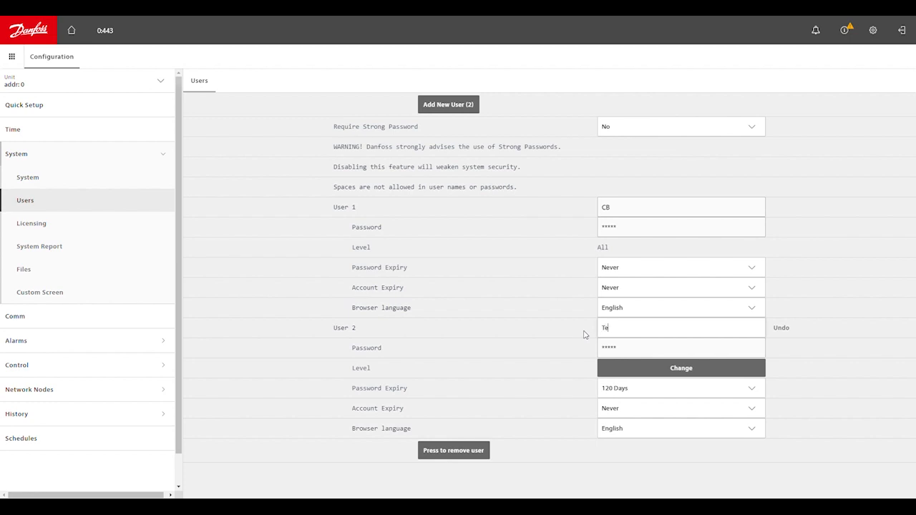
pyautogui.write('st1')
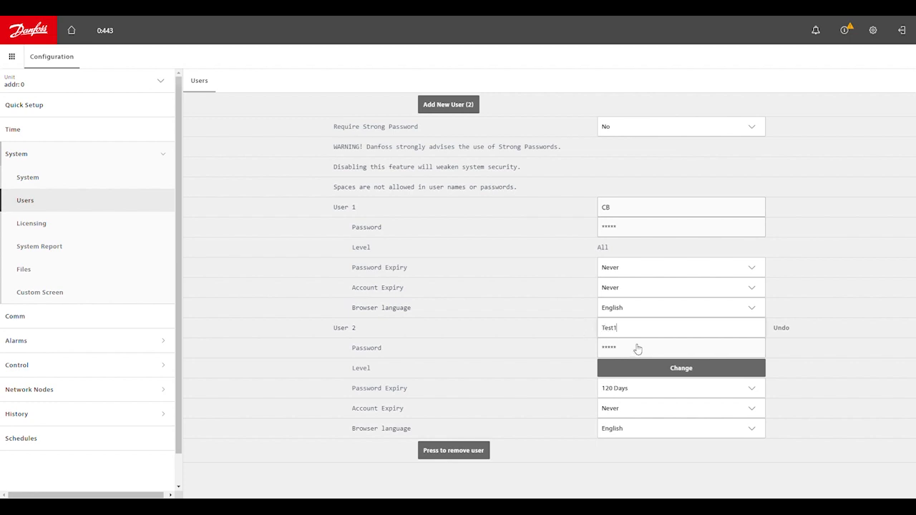
pyautogui.click(680, 368)
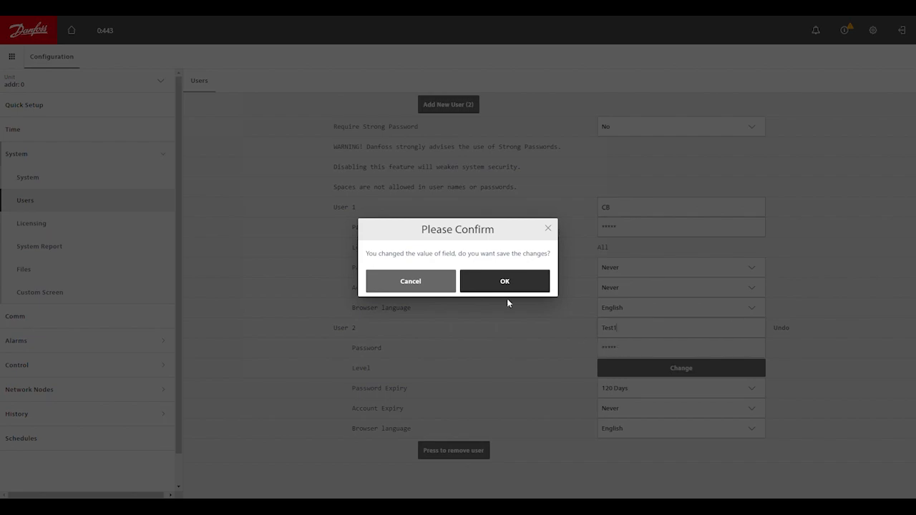
pyautogui.click(504, 280)
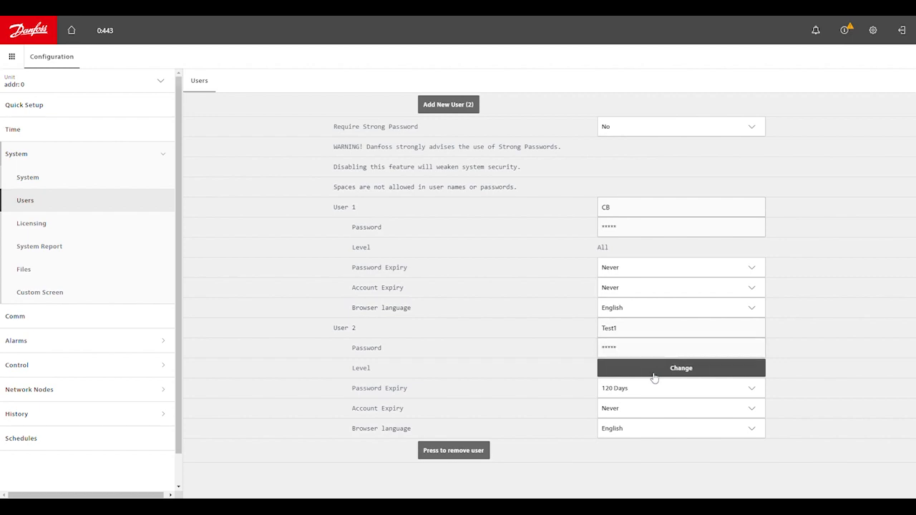
# Edit Test1's permissions and tick Rescan Network under Other
pyautogui.click(681, 366)
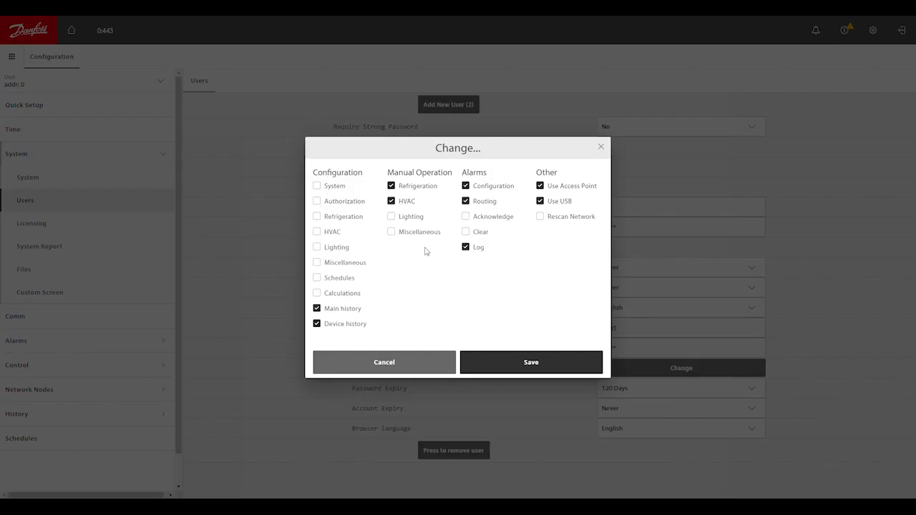
pyautogui.moveTo(412, 316)
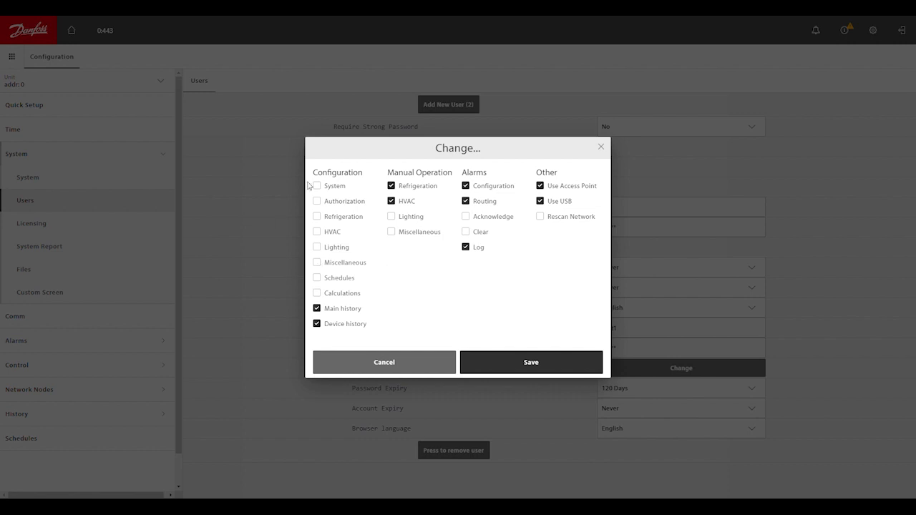
pyautogui.moveTo(555, 308)
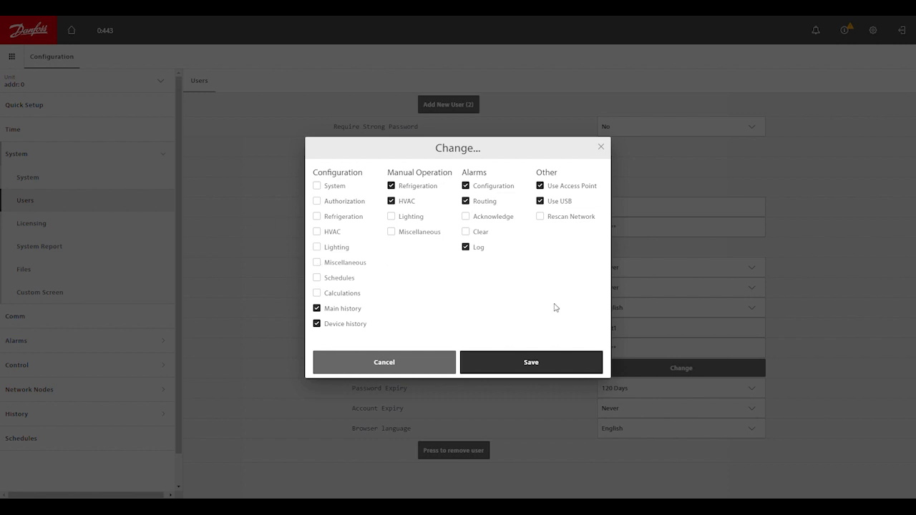
pyautogui.moveTo(493, 295)
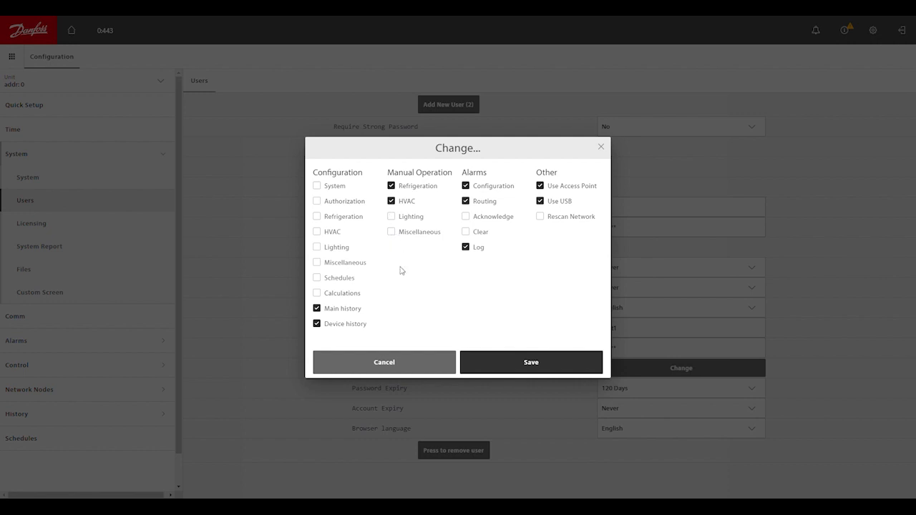
pyautogui.moveTo(340, 221)
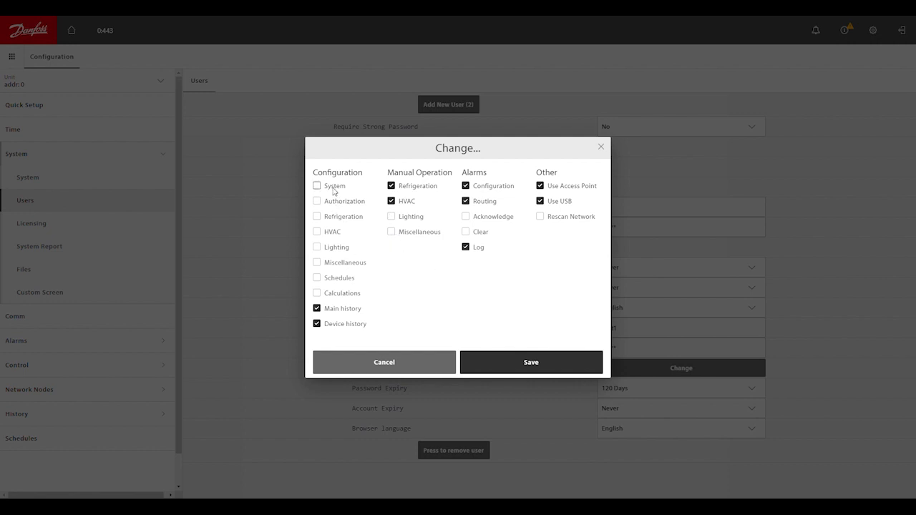
pyautogui.moveTo(154, 174)
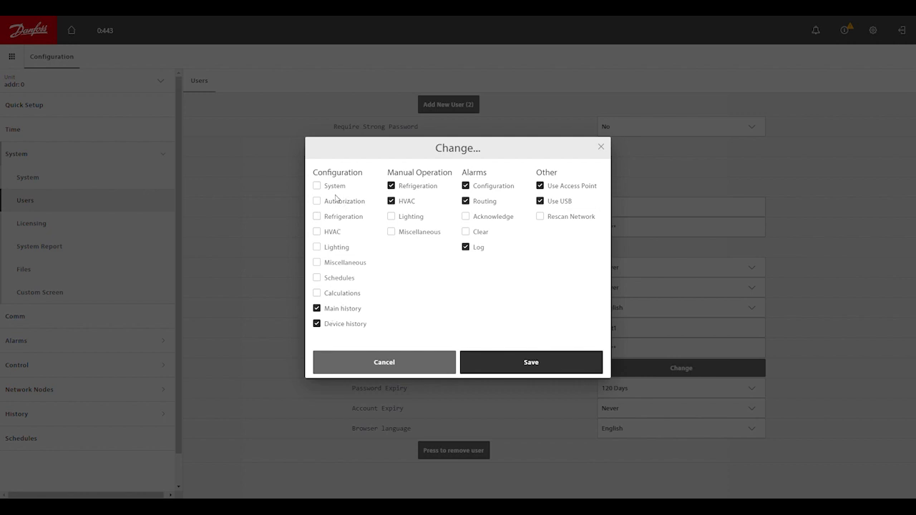
pyautogui.moveTo(416, 204)
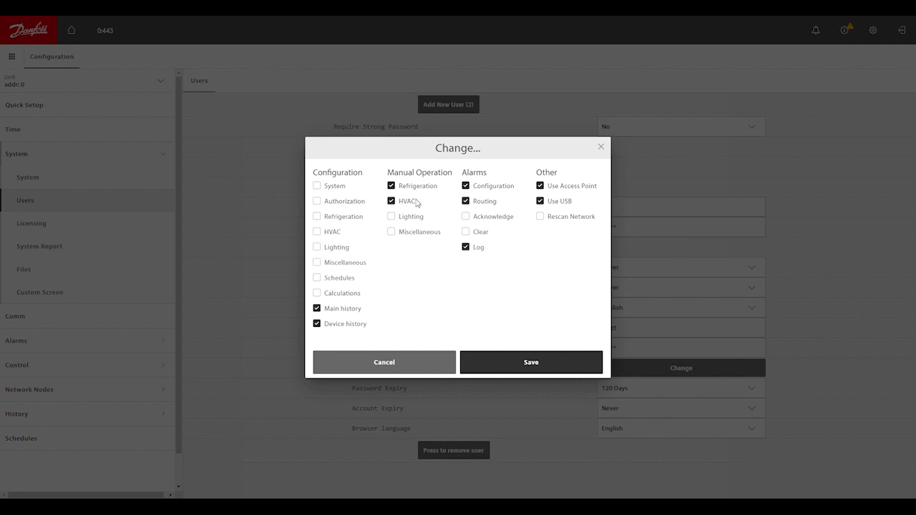
pyautogui.moveTo(446, 196)
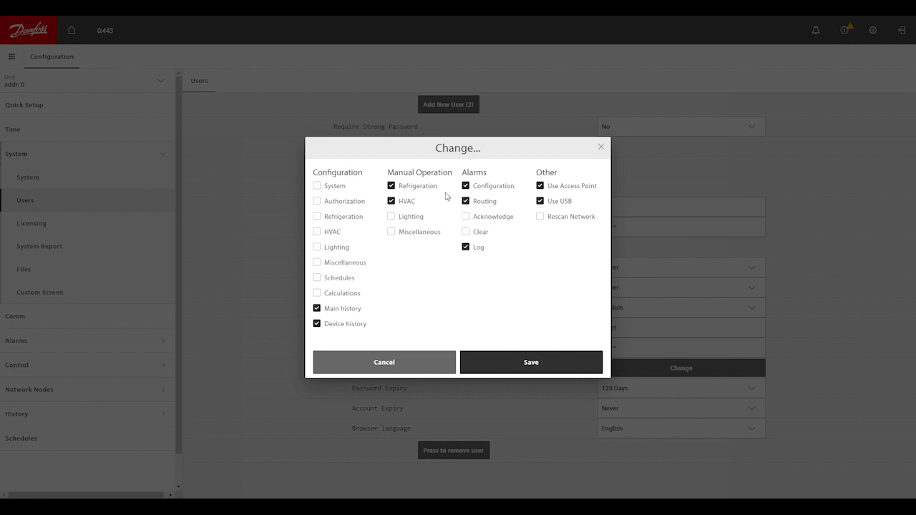
pyautogui.moveTo(420, 200)
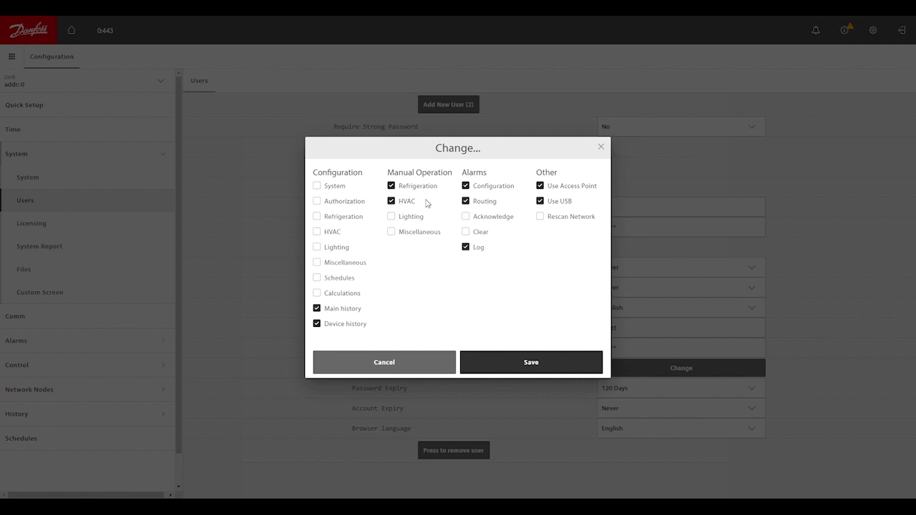
pyautogui.moveTo(429, 238)
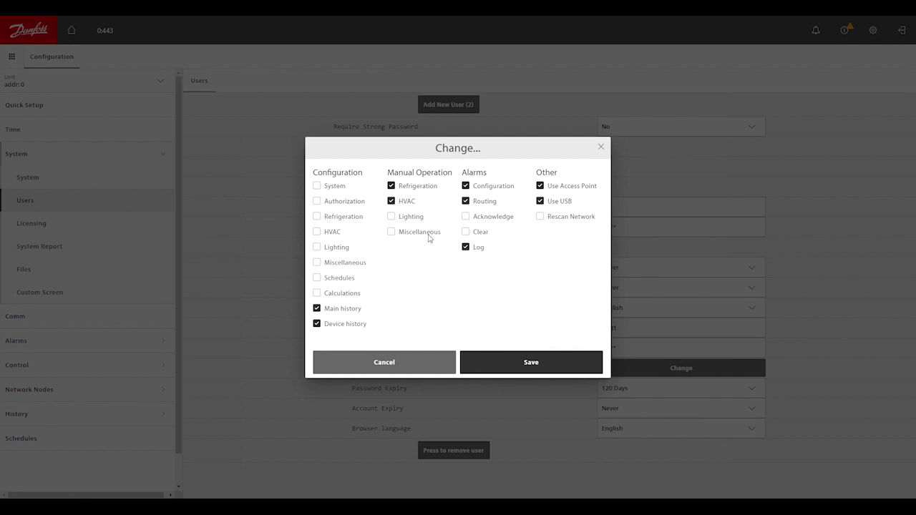
pyautogui.moveTo(579, 218)
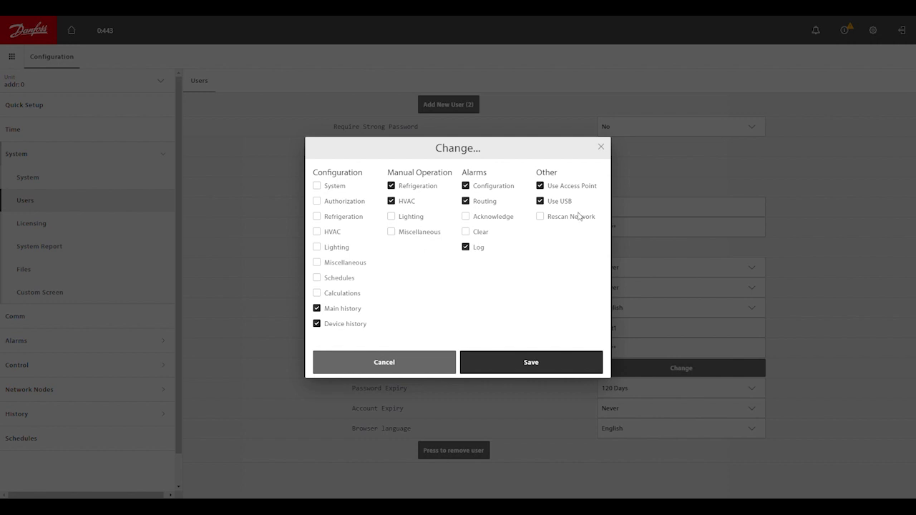
pyautogui.moveTo(461, 265)
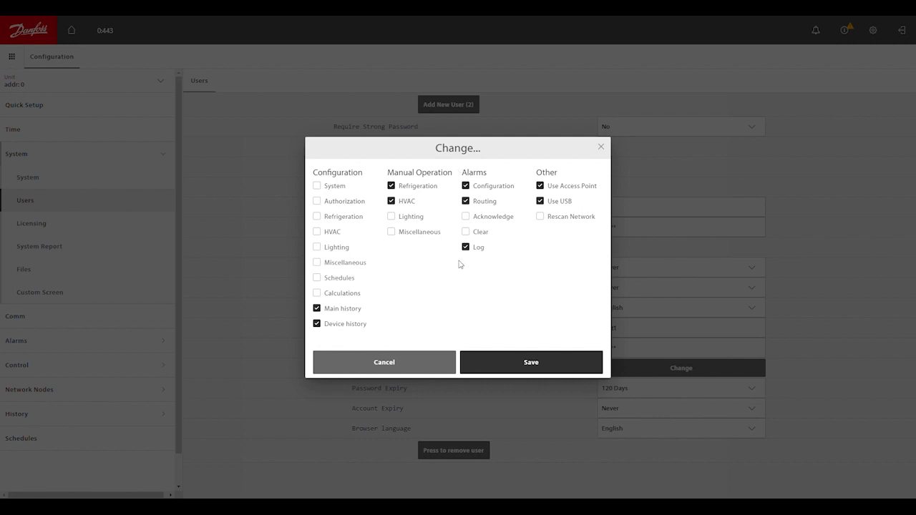
pyautogui.moveTo(490, 209)
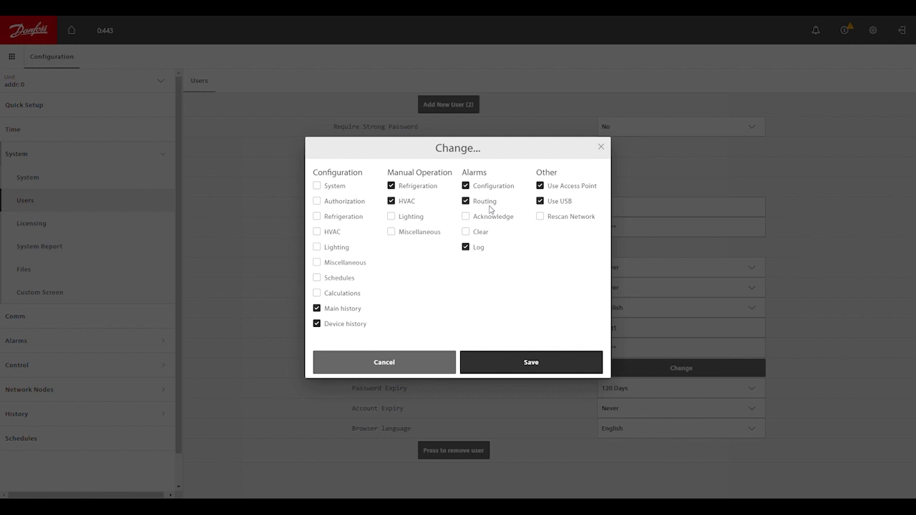
pyautogui.moveTo(584, 240)
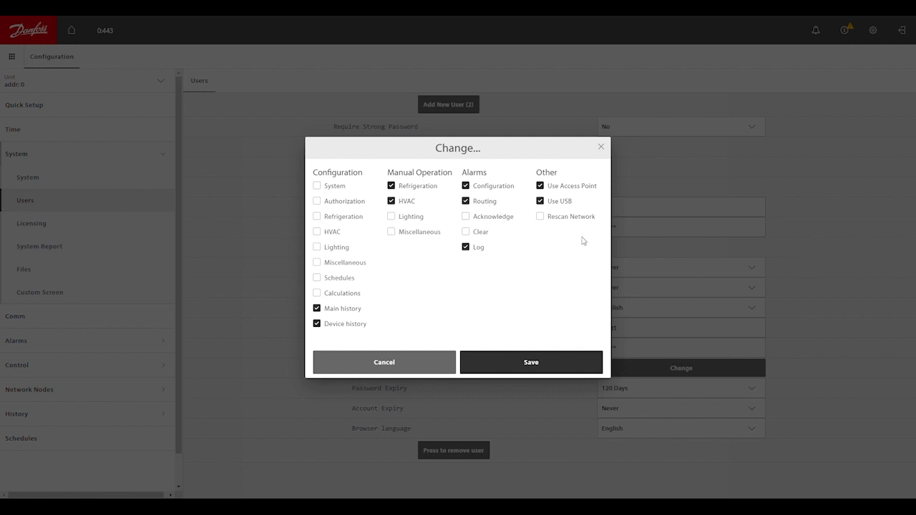
pyautogui.moveTo(576, 209)
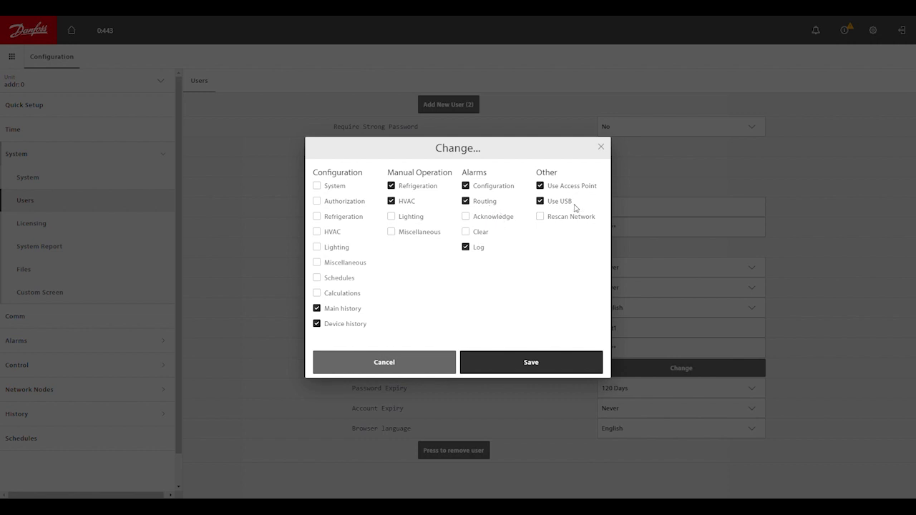
pyautogui.click(538, 216)
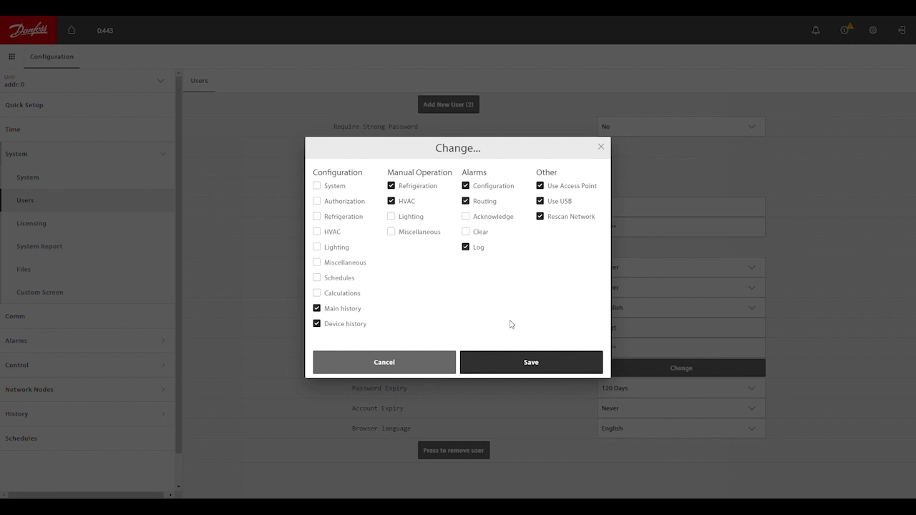
pyautogui.moveTo(573, 232)
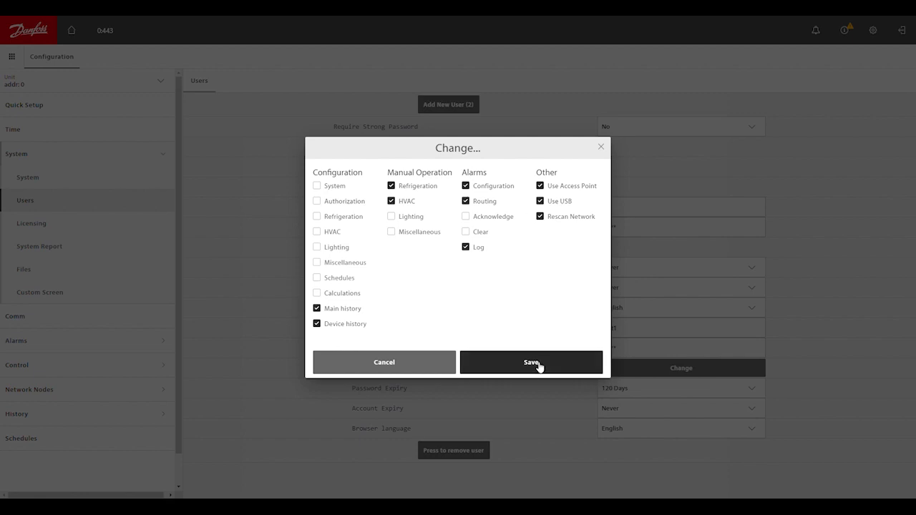
# Save Test1's permission selections, returning to the Users page
pyautogui.click(531, 362)
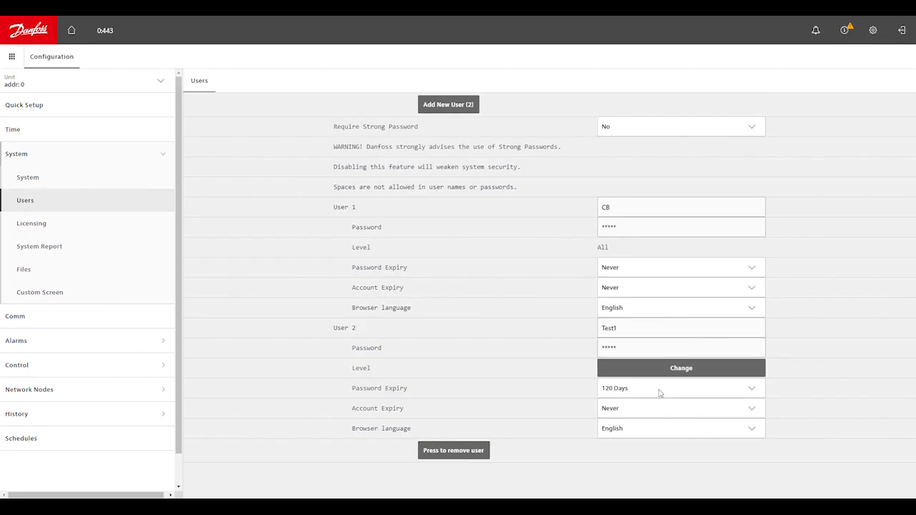
pyautogui.moveTo(648, 398)
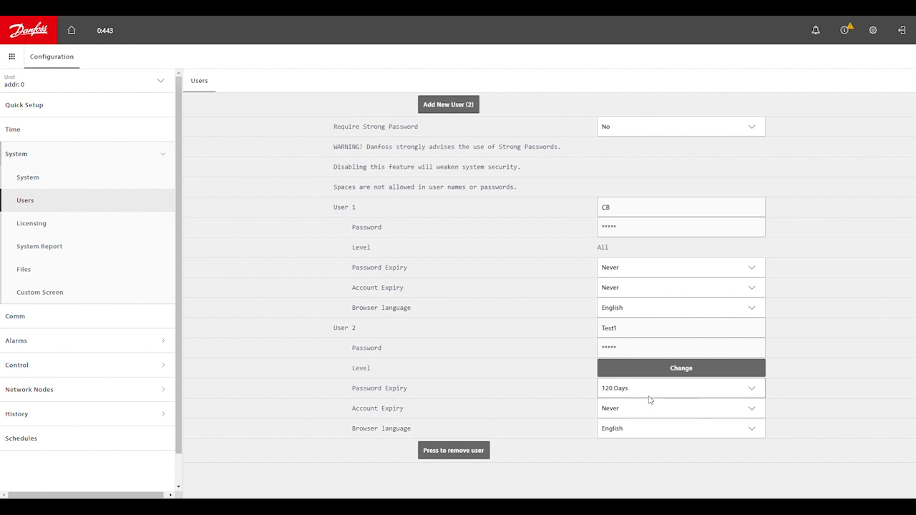
pyautogui.moveTo(647, 400)
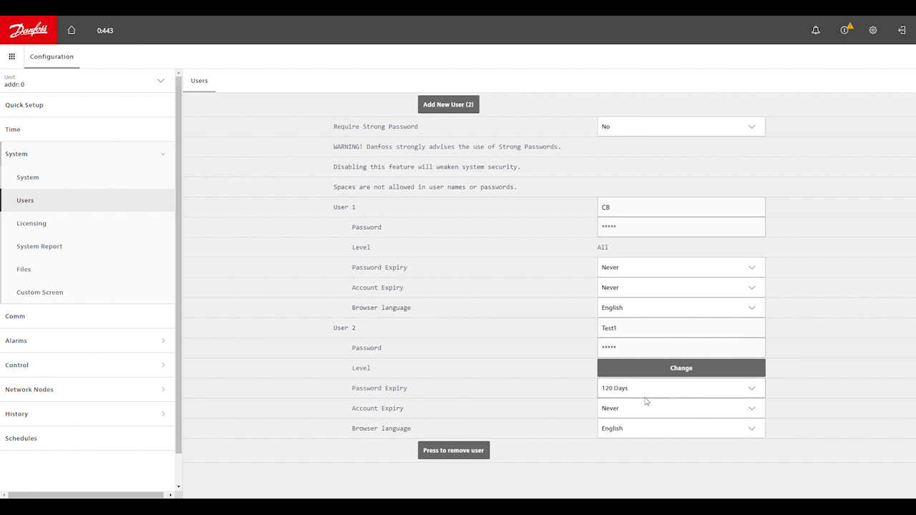
pyautogui.moveTo(607, 395)
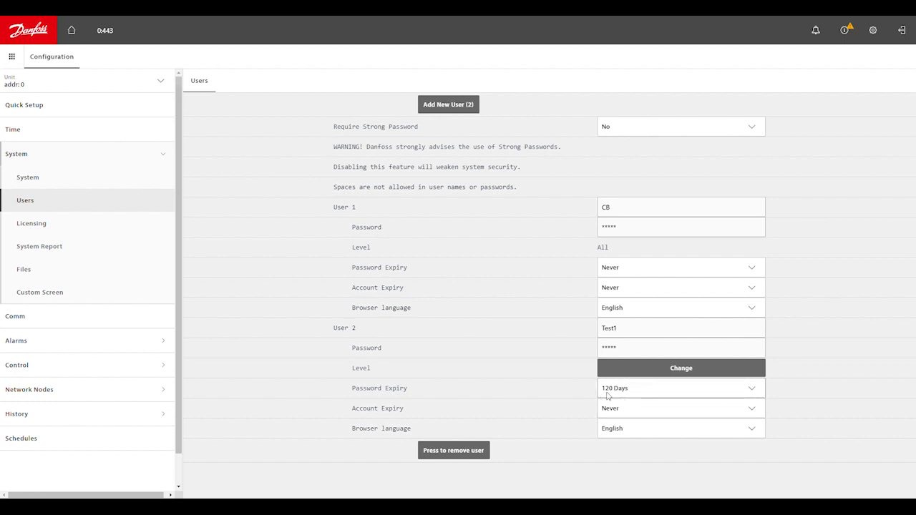
pyautogui.moveTo(626, 389)
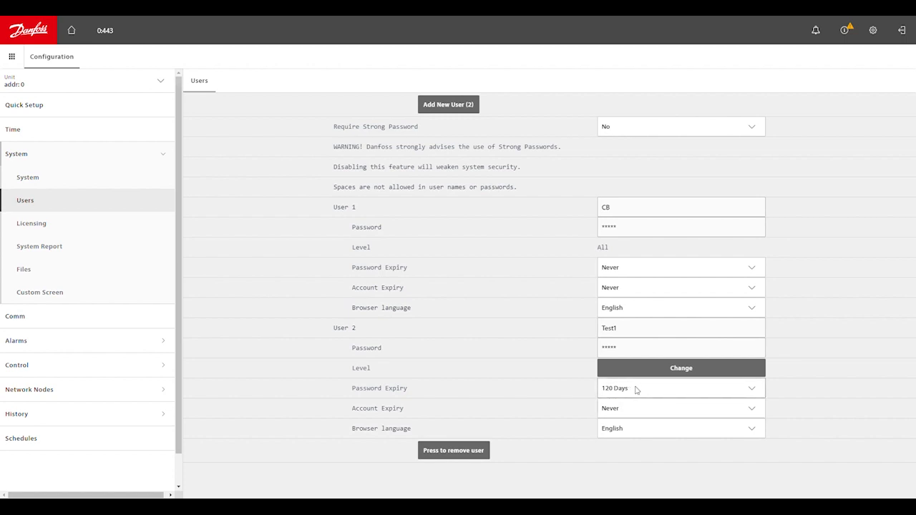
# Set Test1's Password Expiry to Never instead of 120 days
pyautogui.click(675, 388)
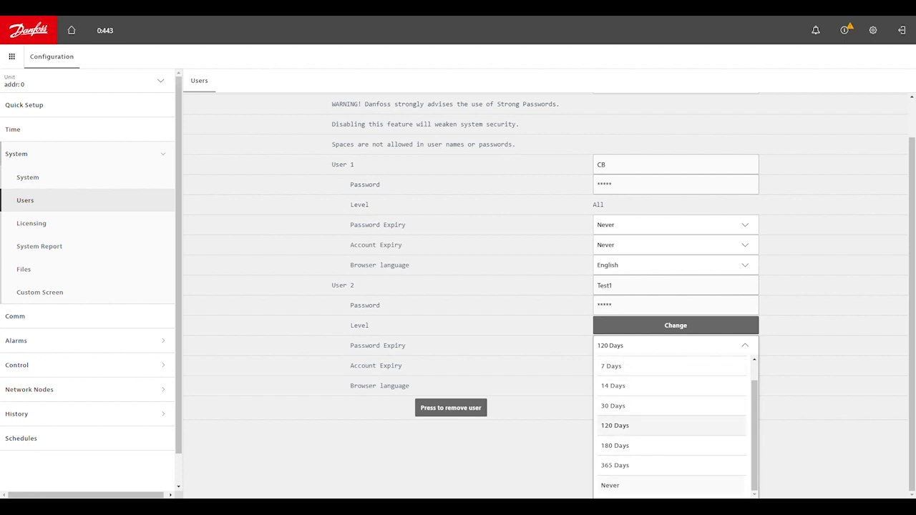
pyautogui.moveTo(627, 494)
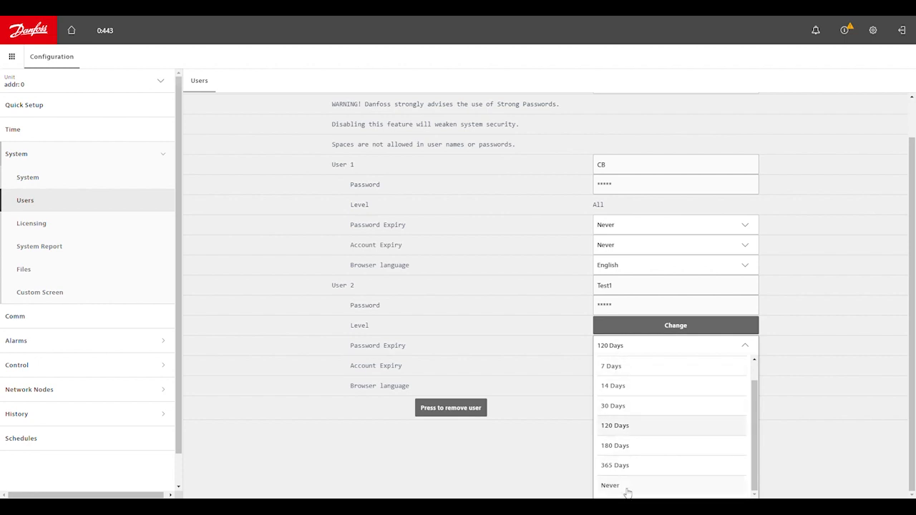
pyautogui.click(610, 485)
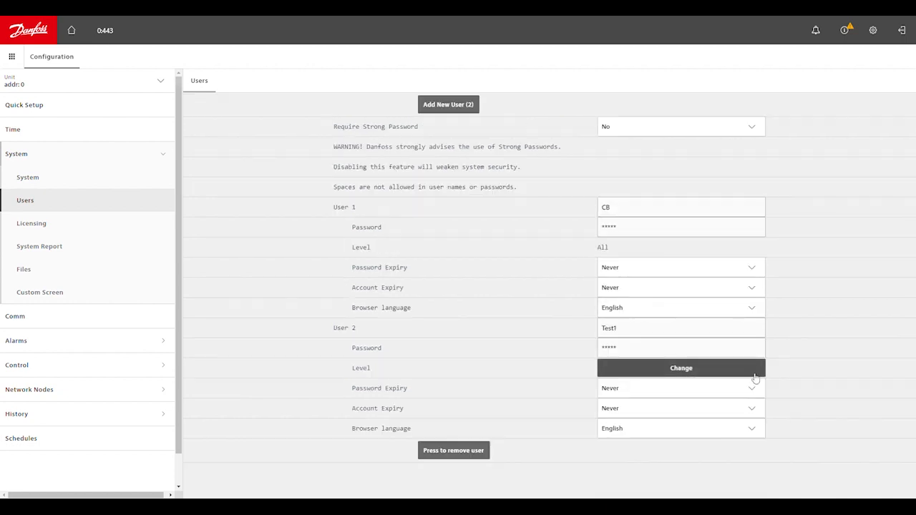
pyautogui.click(676, 407)
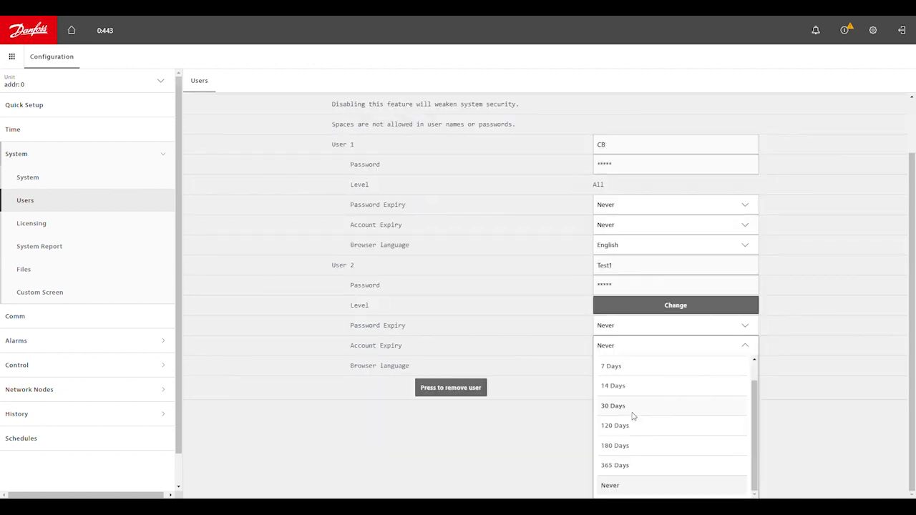
pyautogui.moveTo(636, 387)
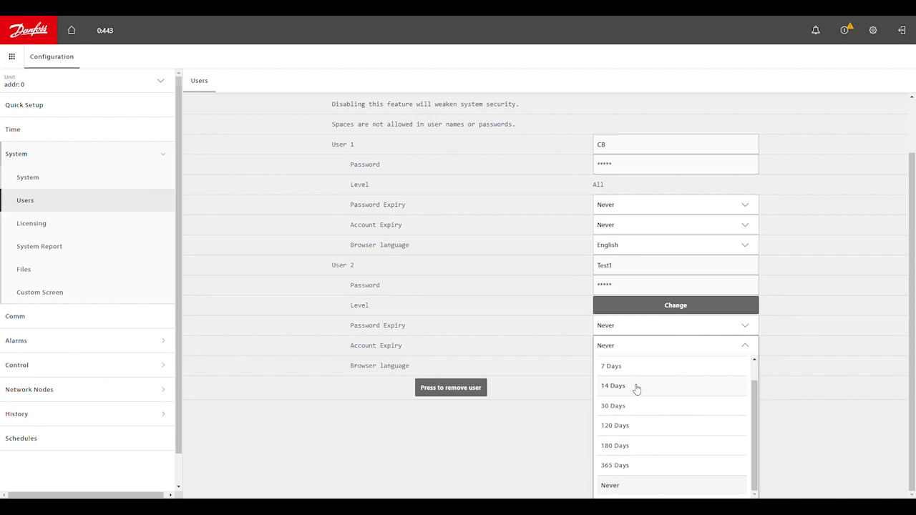
pyautogui.scroll(3)
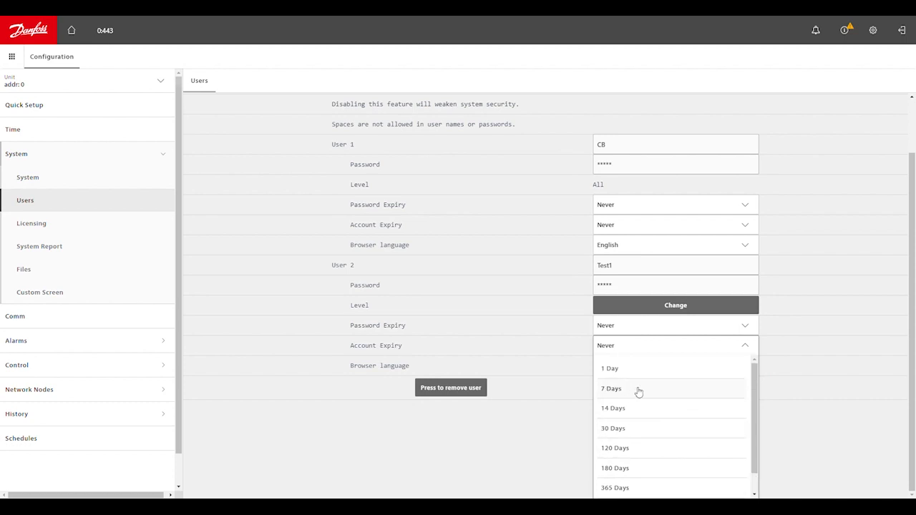
pyautogui.scroll(-3)
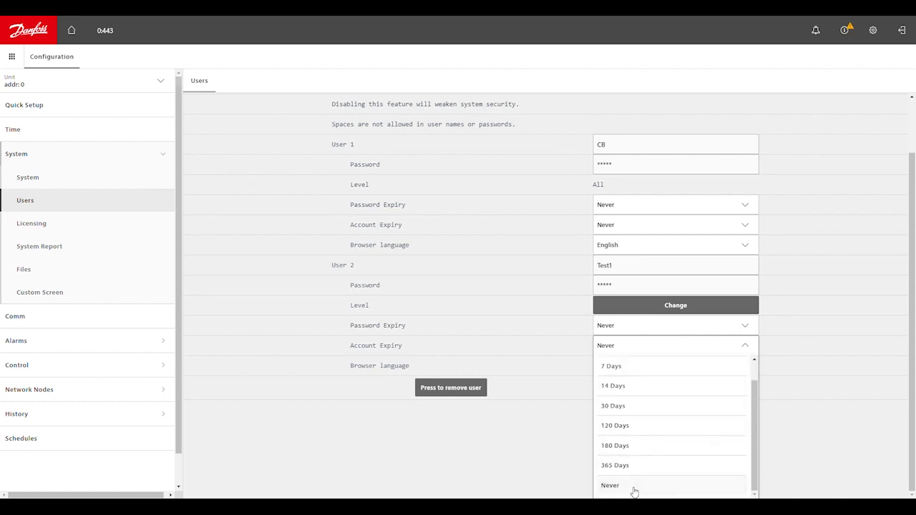
pyautogui.click(609, 485)
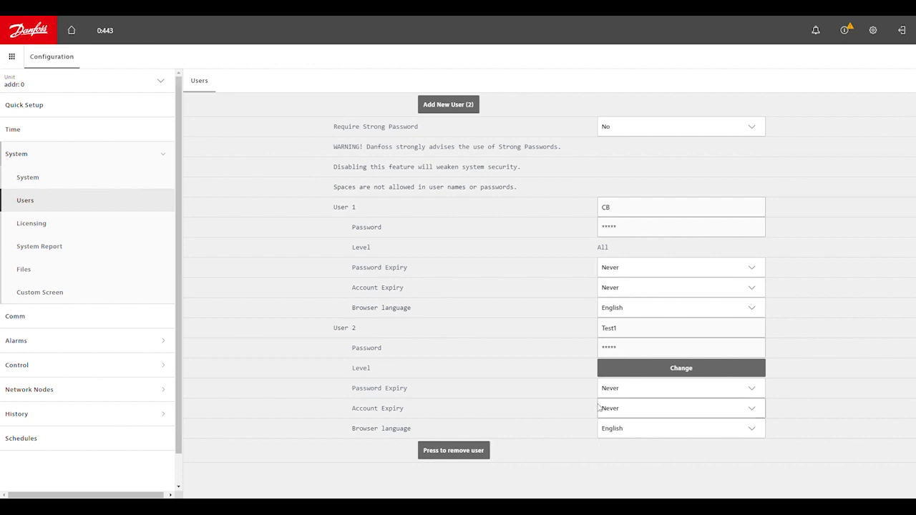
pyautogui.moveTo(558, 460)
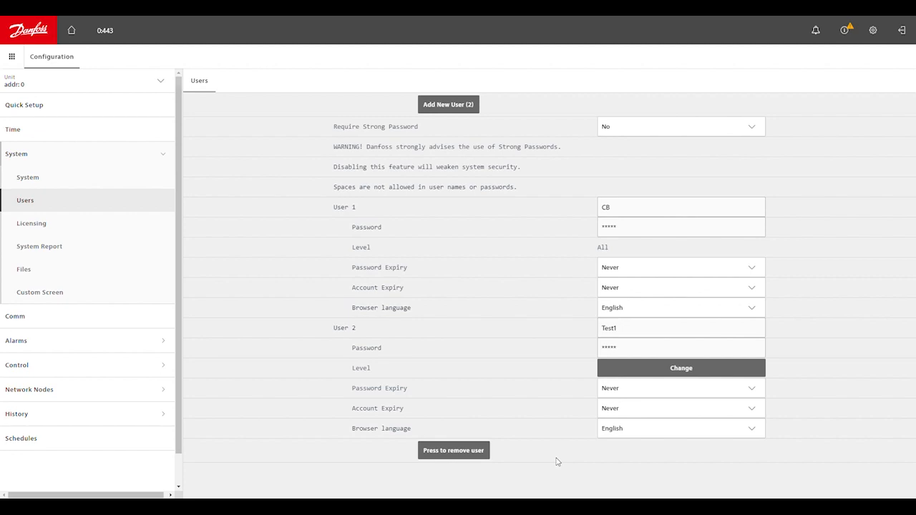
pyautogui.moveTo(621, 241)
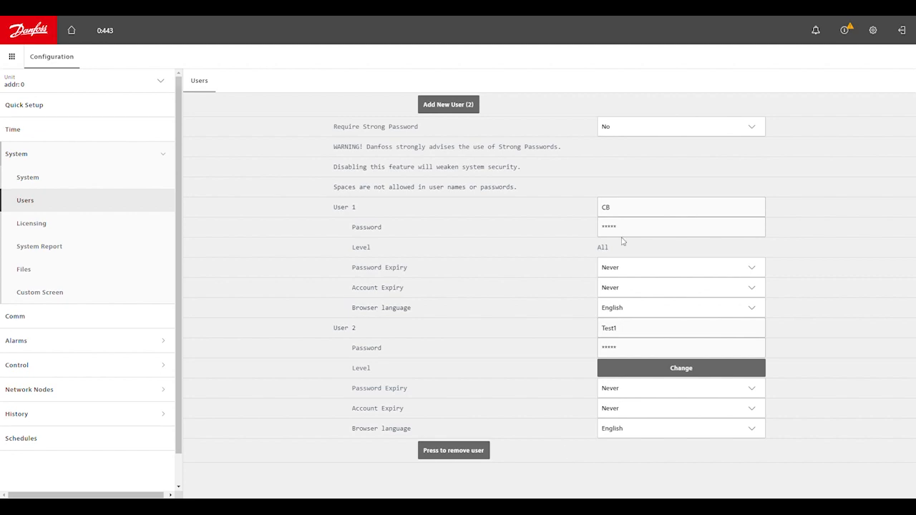